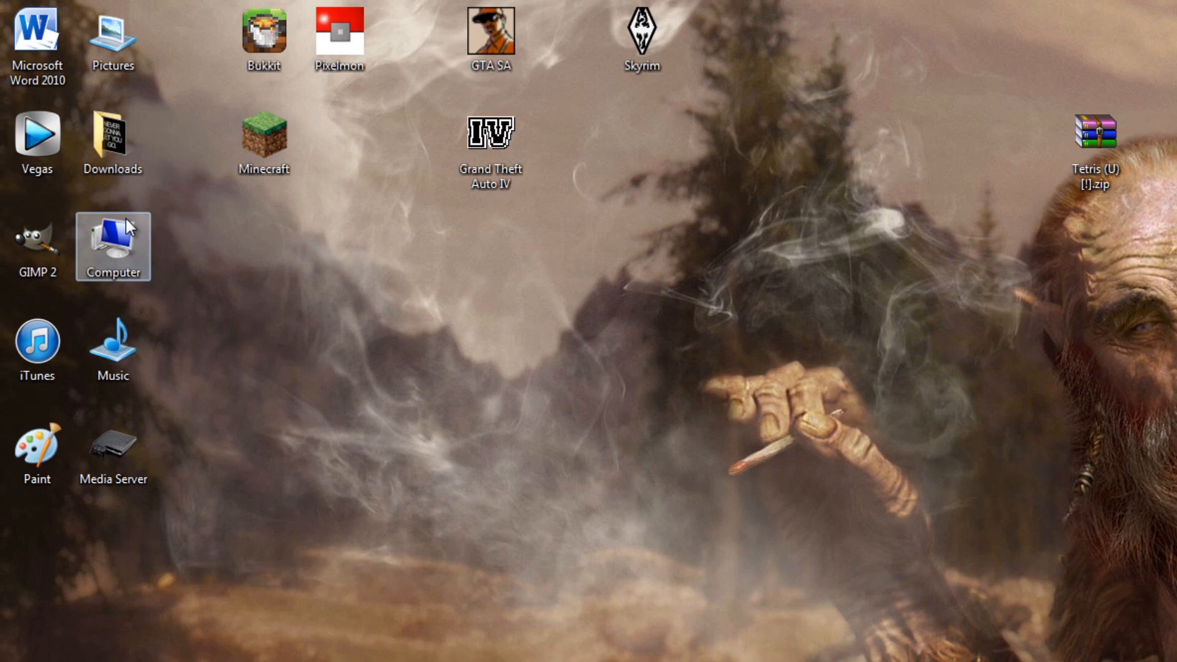
Step: Open Computer to locate the downloaded NesterJ v1.13 beta 2 zip
{"action": "double_click", "coordinate": [113, 140]}
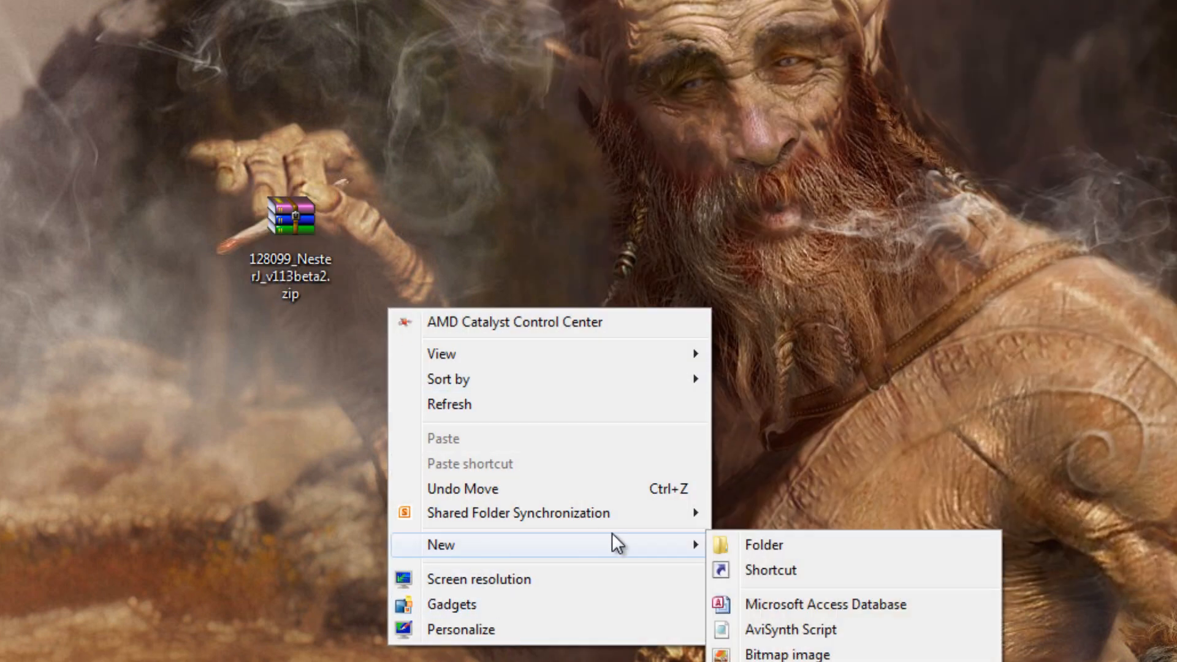
Step: Create a desktop folder named NesterJ
{"action": "left_click", "coordinate": [763, 544]}
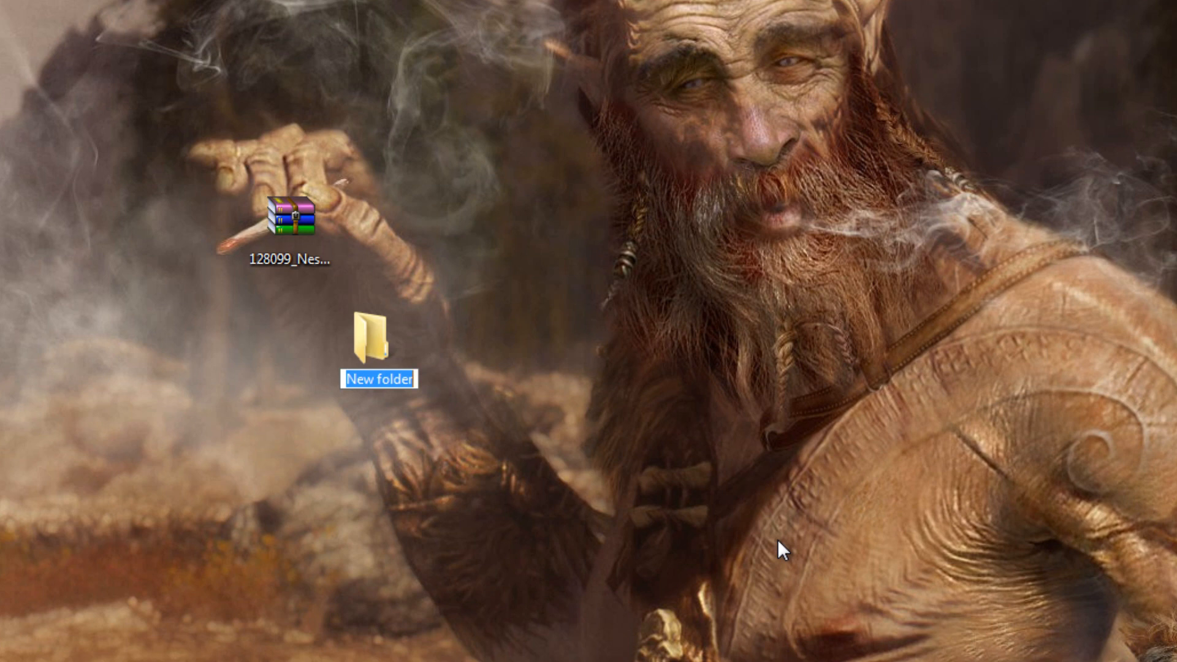
{"action": "type", "text": "NesterJ"}
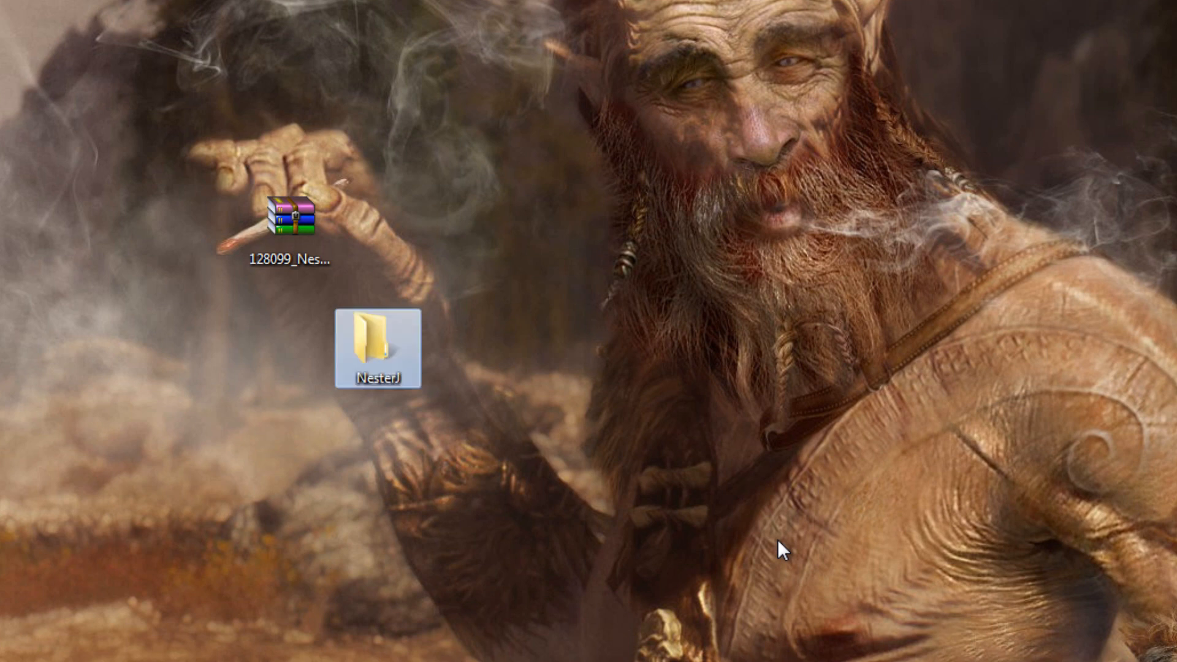
{"action": "mouse_move", "coordinate": [331, 331]}
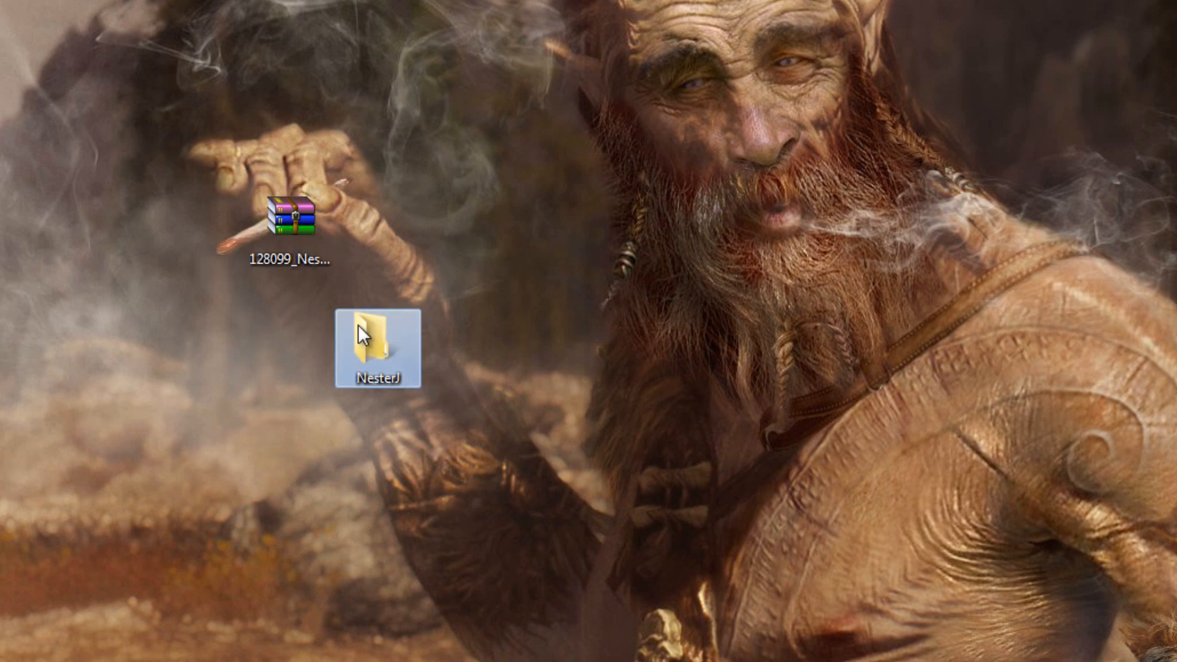
Step: Extract EBOOT.PBP from the NesterJ zip in WinRAR into the NesterJ folder
{"action": "double_click", "coordinate": [379, 349]}
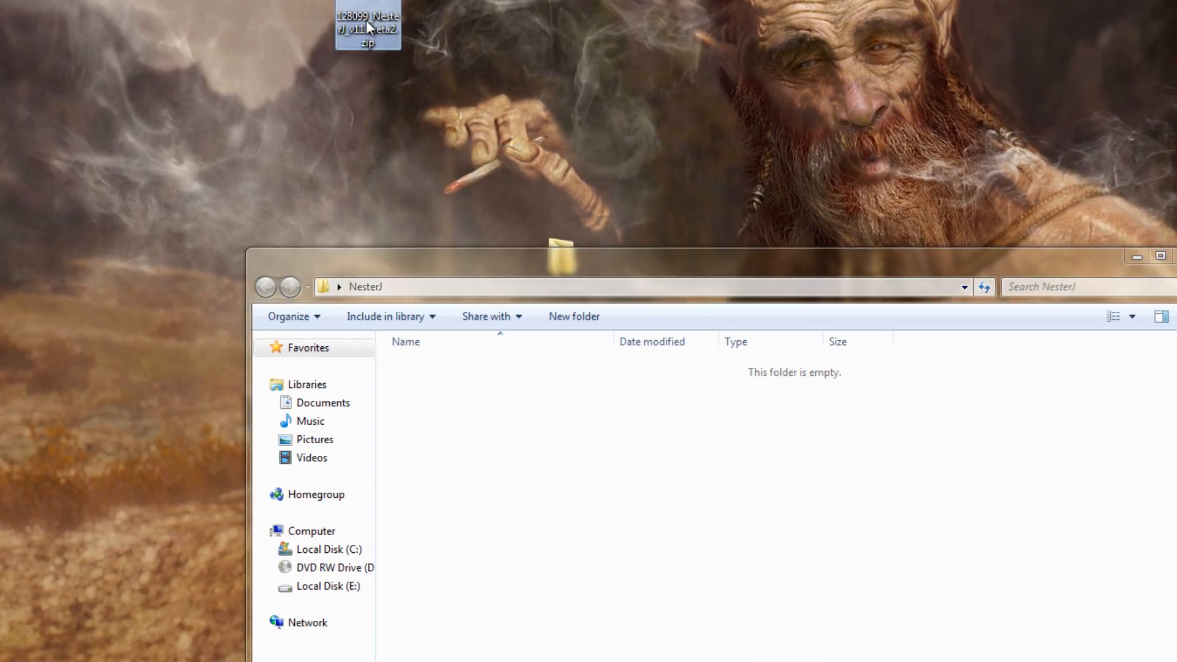
{"action": "double_click", "coordinate": [367, 26]}
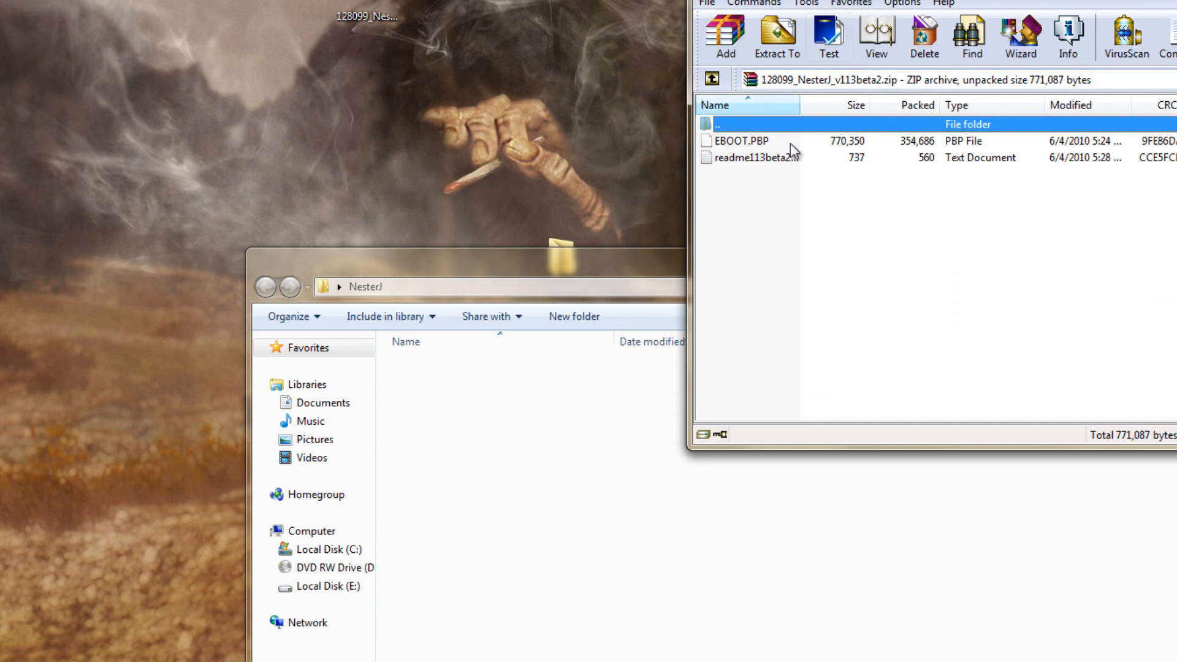
{"action": "left_click", "coordinate": [743, 140]}
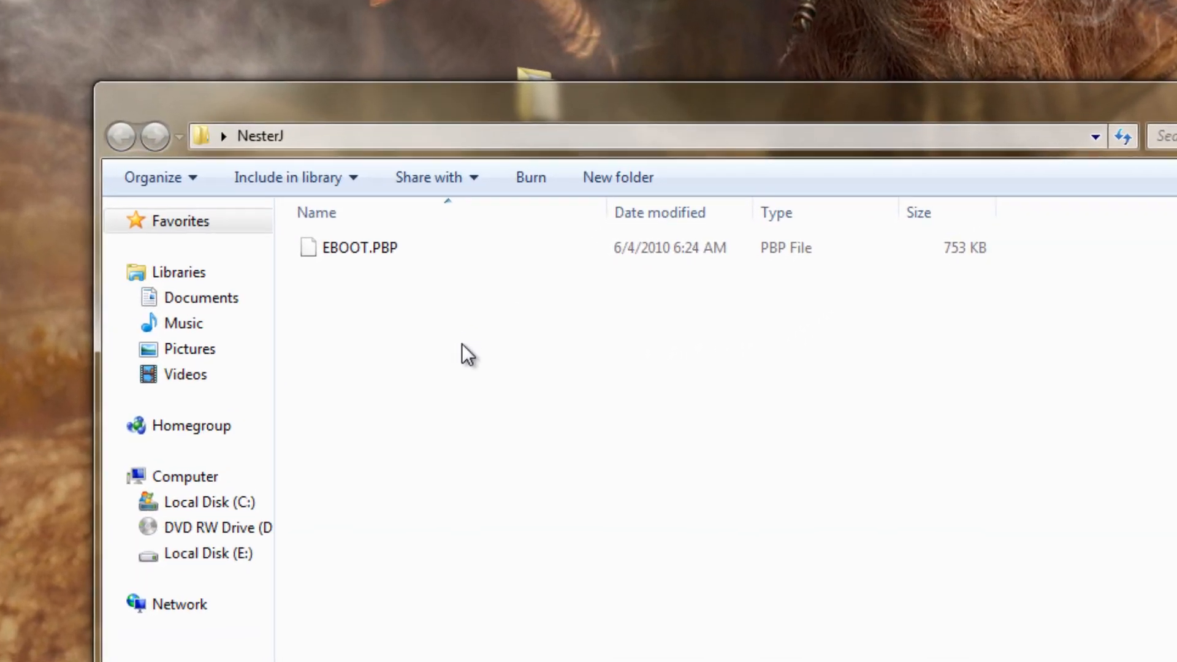
Step: Create a new Games folder inside NesterJ
{"action": "right_click", "coordinate": [469, 356]}
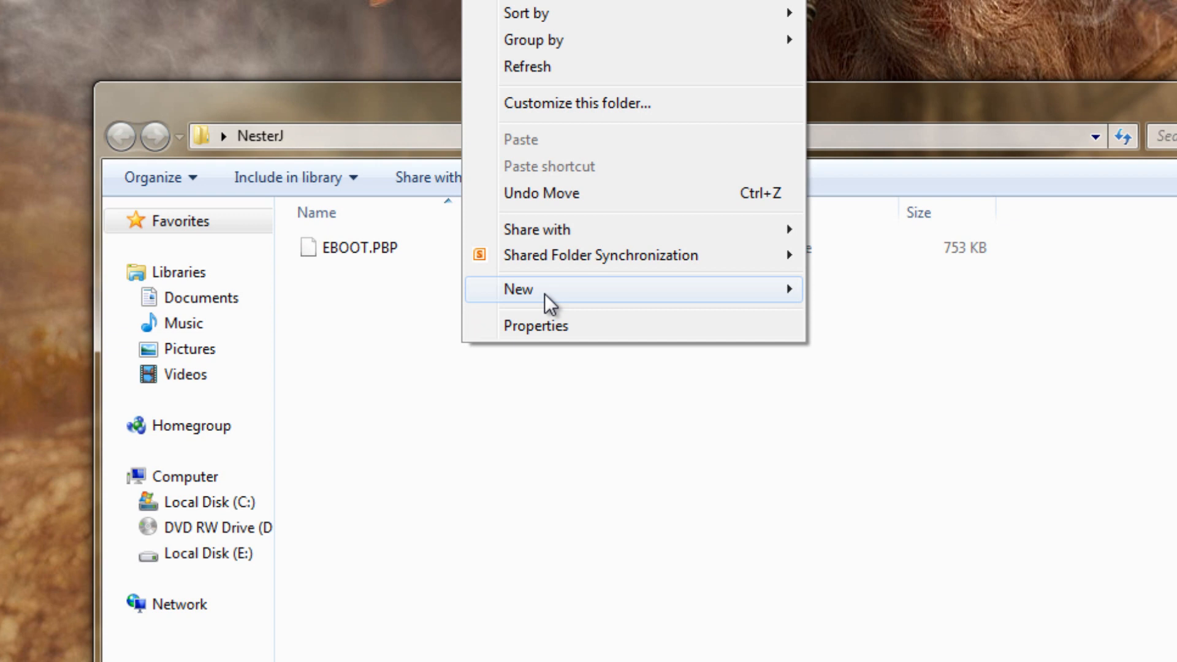
{"action": "left_click", "coordinate": [517, 289]}
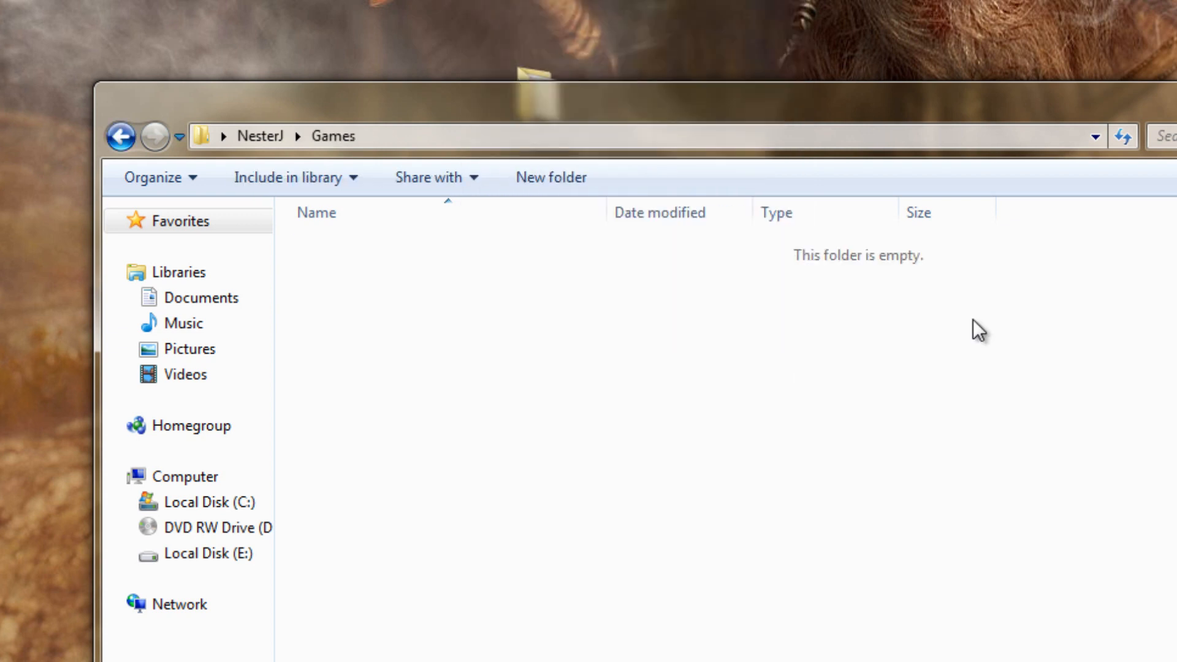
{"action": "left_click", "coordinate": [334, 136]}
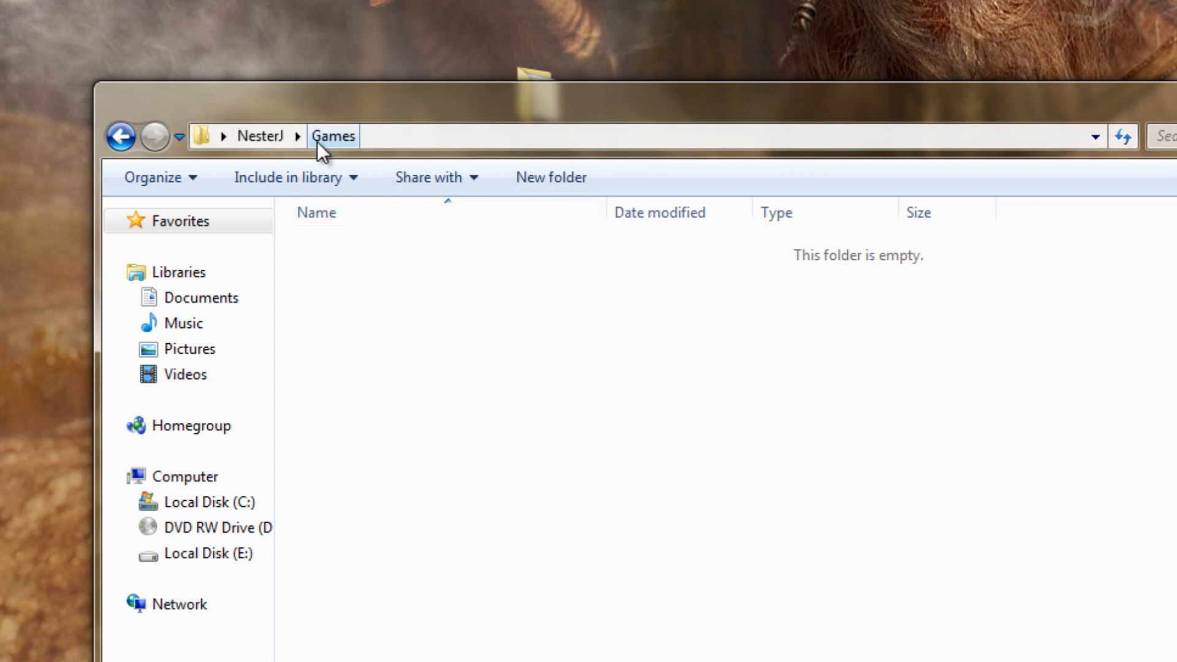
{"action": "left_click", "coordinate": [334, 136]}
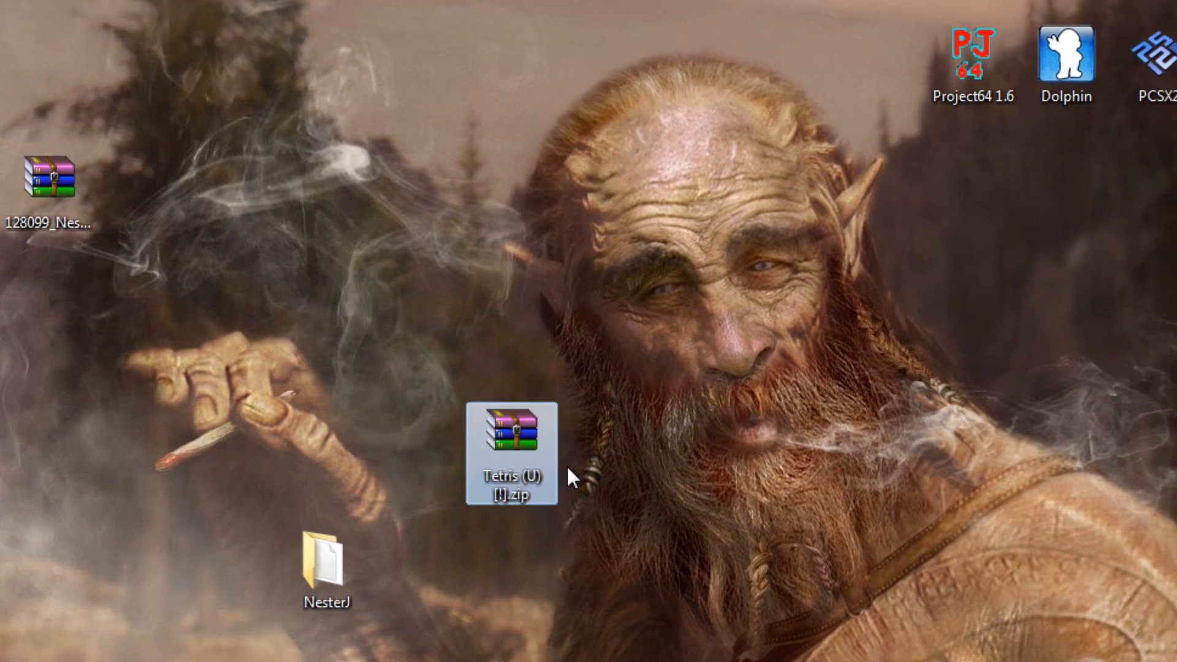
{"action": "mouse_move", "coordinate": [412, 460]}
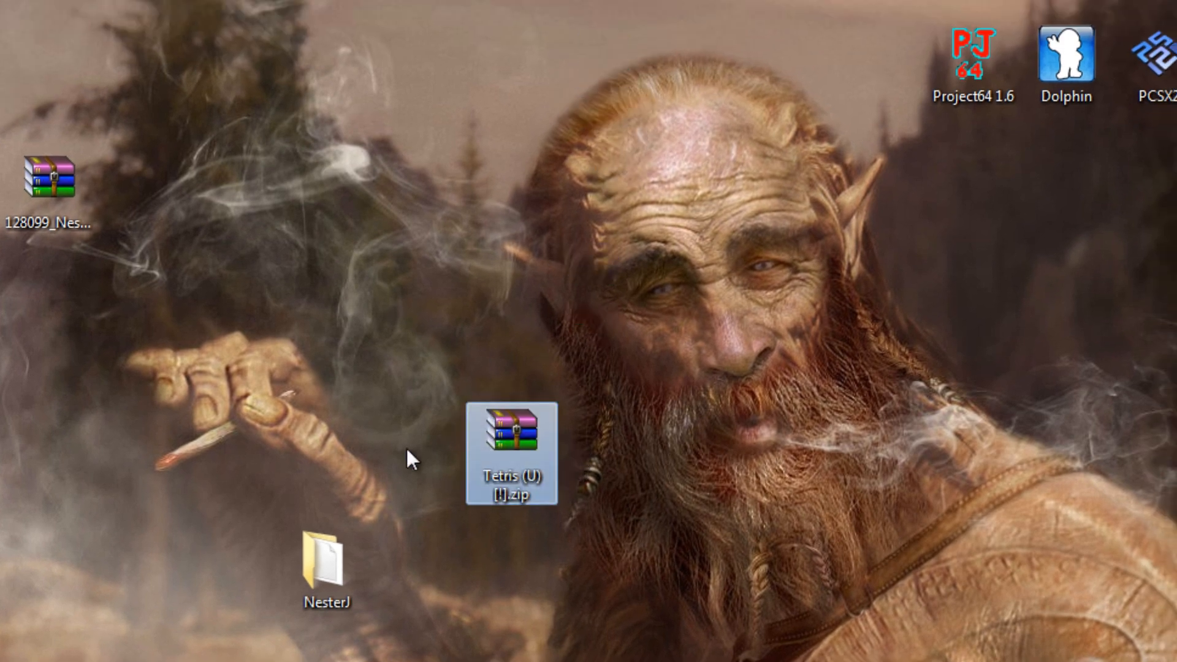
{"action": "mouse_move", "coordinate": [513, 451]}
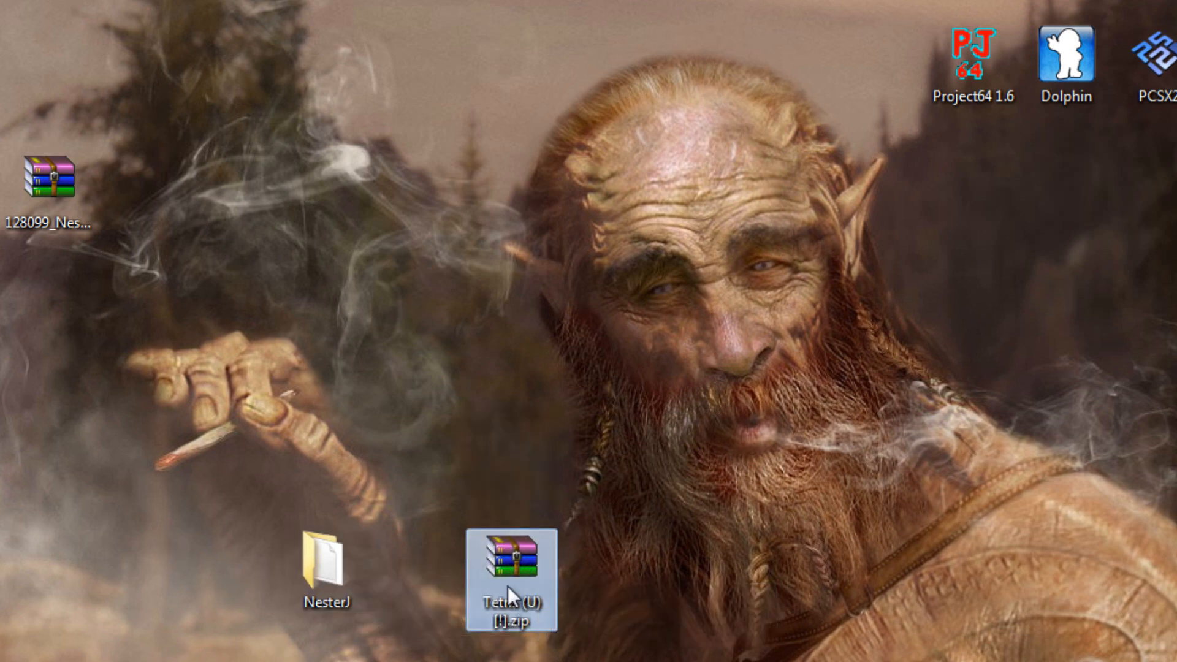
Step: Put Tetris (U) [!].zip into the Games folder, then close the folder window
{"action": "left_click", "coordinate": [325, 571]}
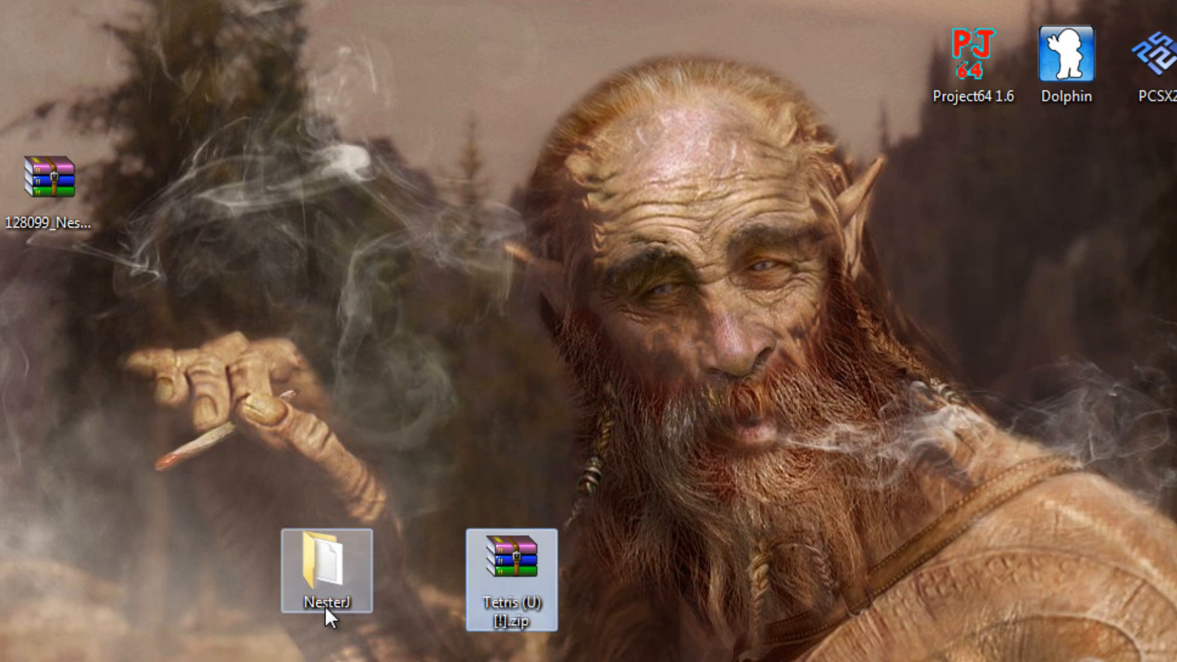
{"action": "double_click", "coordinate": [325, 559]}
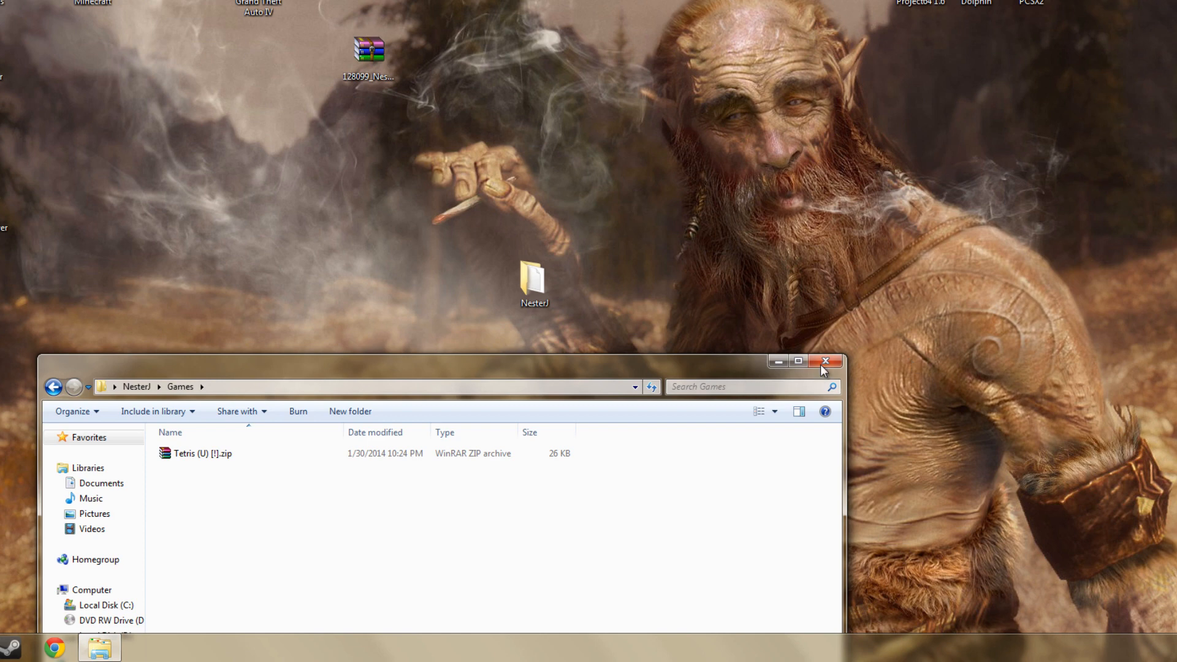
{"action": "left_click", "coordinate": [825, 362]}
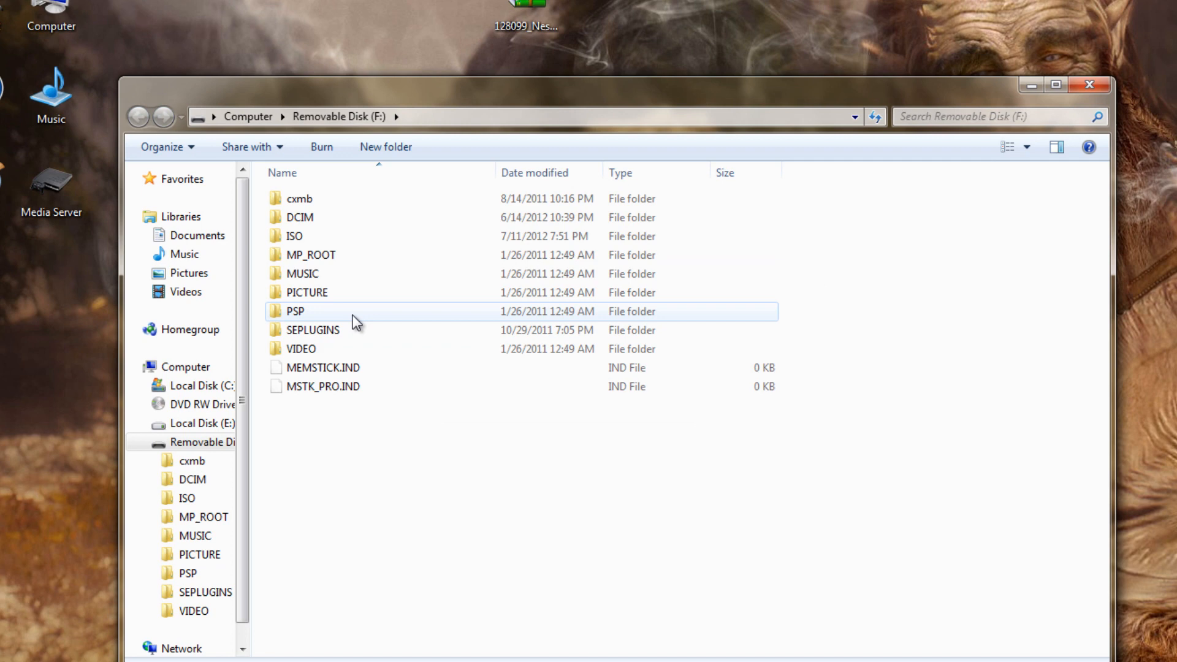
Step: Open PSP, then GAME, on Removable Disk (F:)
{"action": "double_click", "coordinate": [295, 310]}
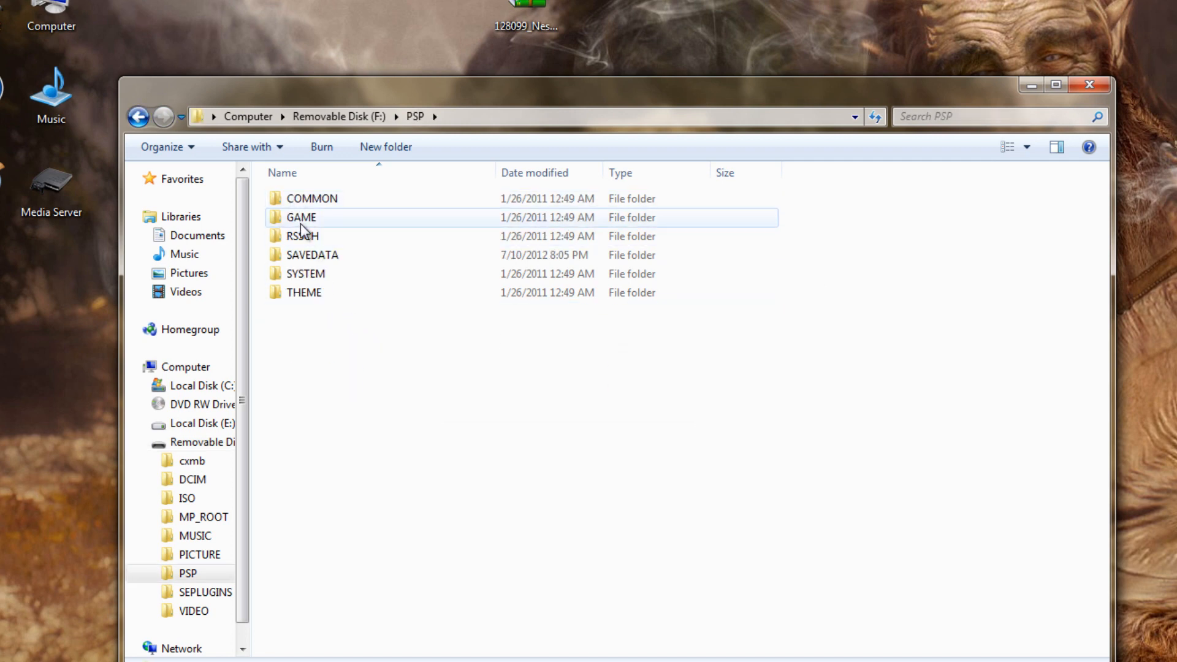
{"action": "double_click", "coordinate": [300, 217]}
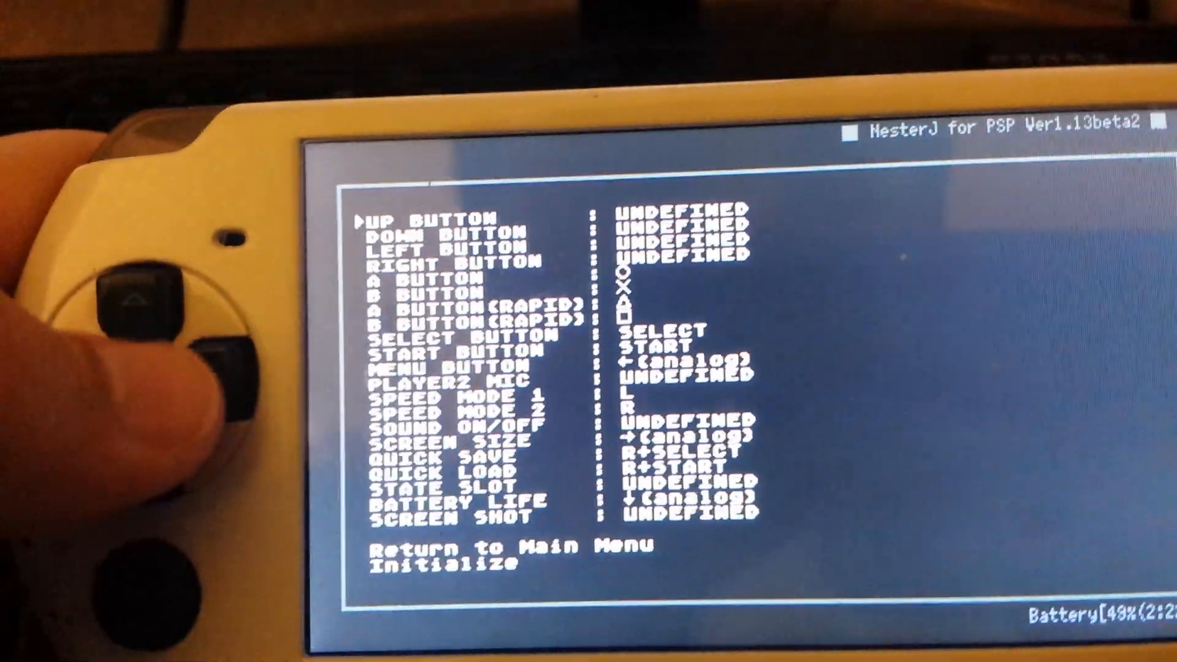
Step: Scroll the Key Config button mappings, then exit NesterJ to the PSP home menu
{"action": "key", "text": "down"}
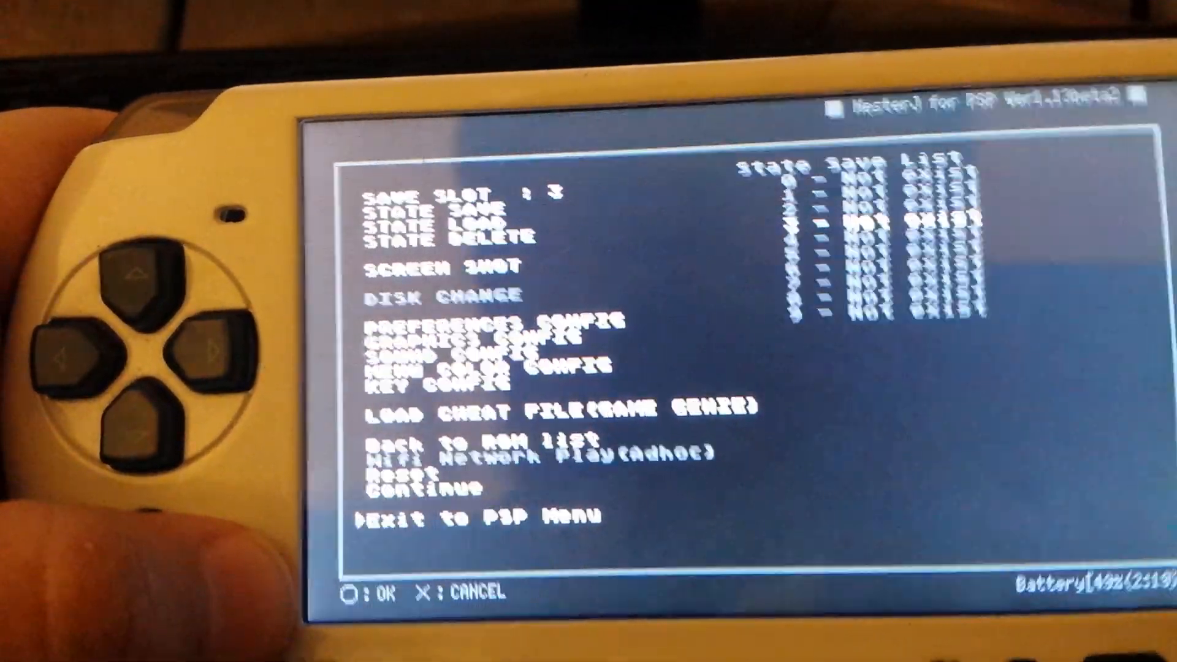
{"action": "left_click", "coordinate": [451, 517]}
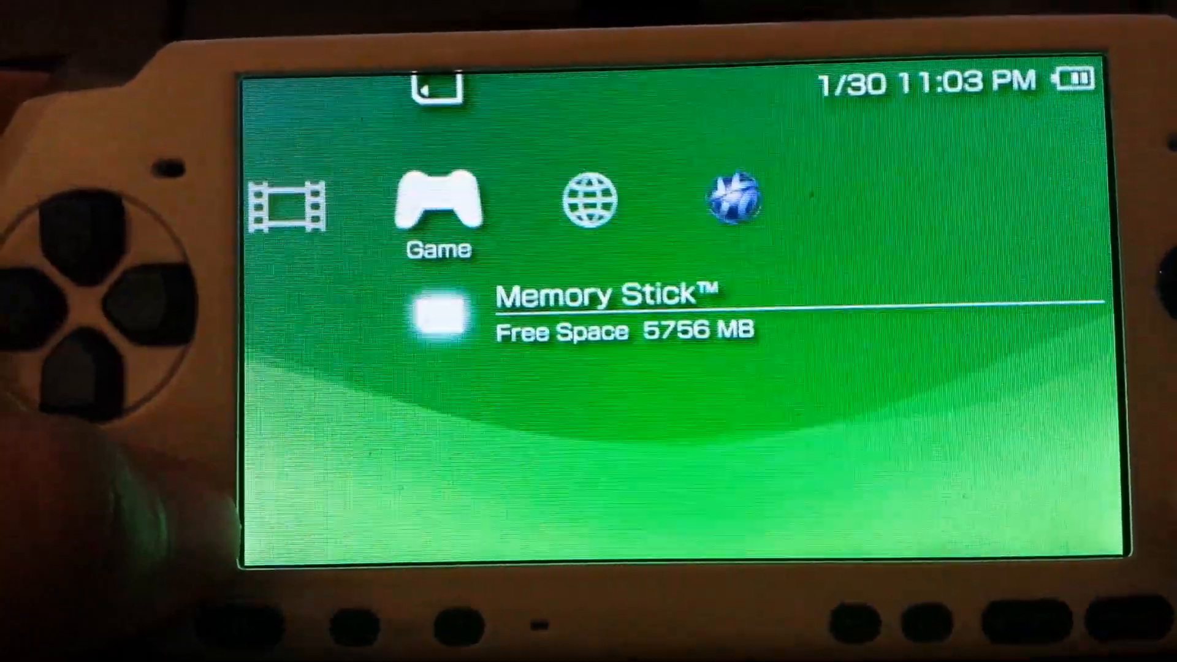